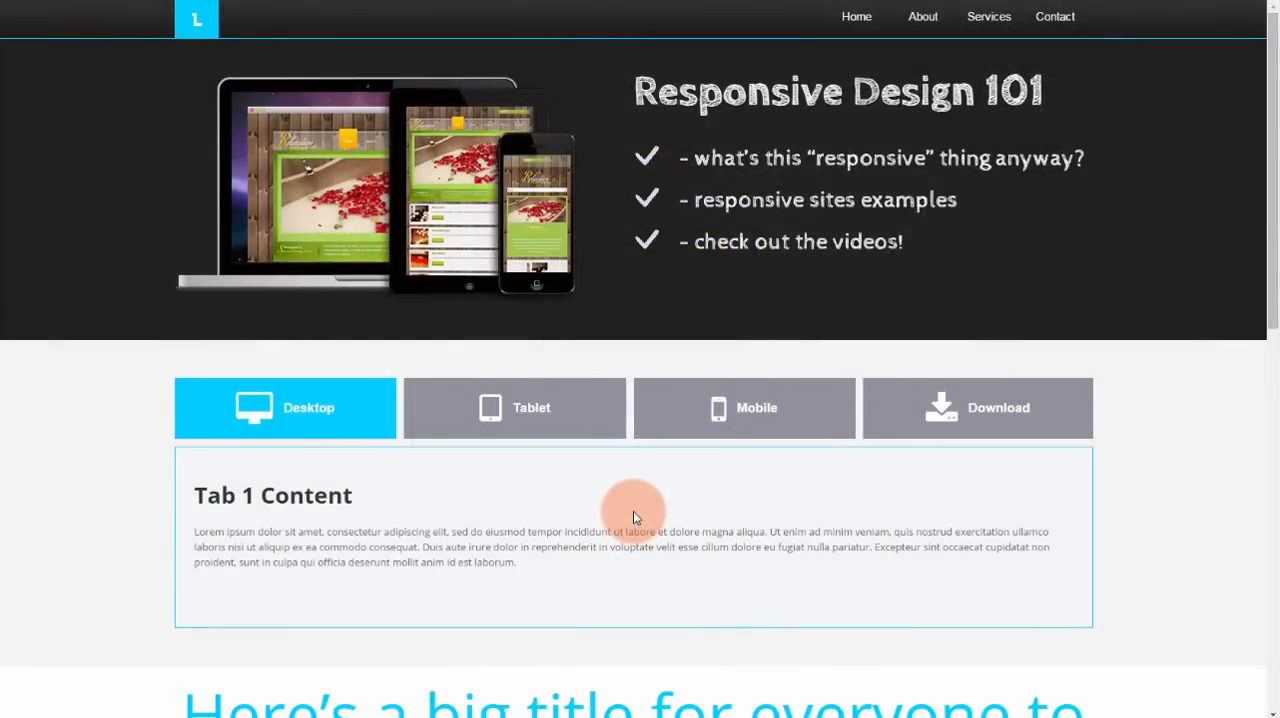
Preview the Header 2 and Header 3 tabs' content in the DW SmartTabs dialog.
click(514, 408)
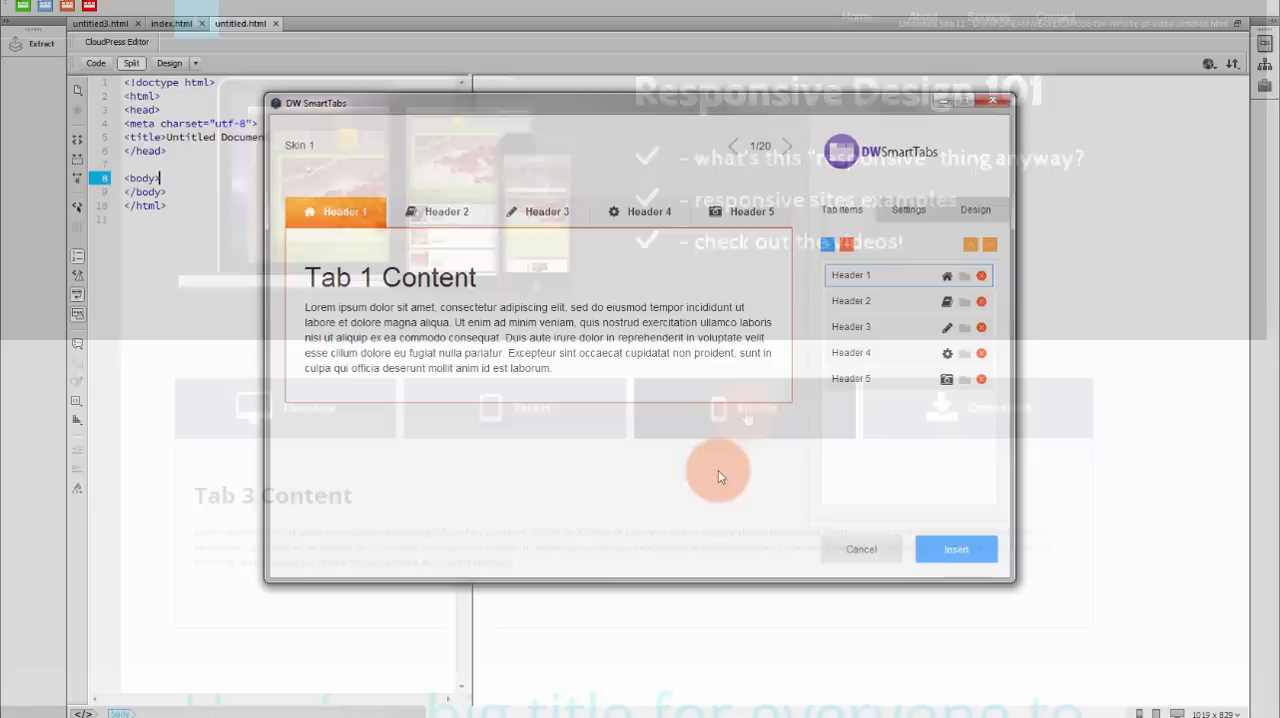
click(446, 212)
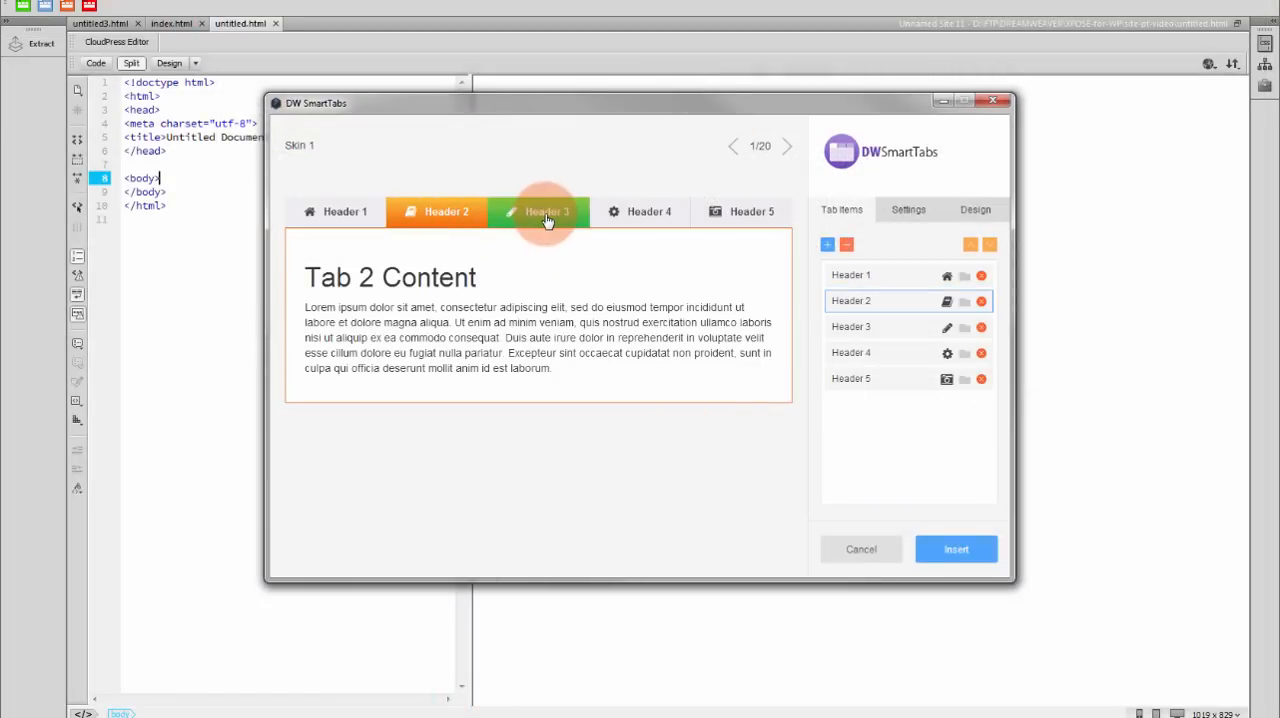
click(790, 146)
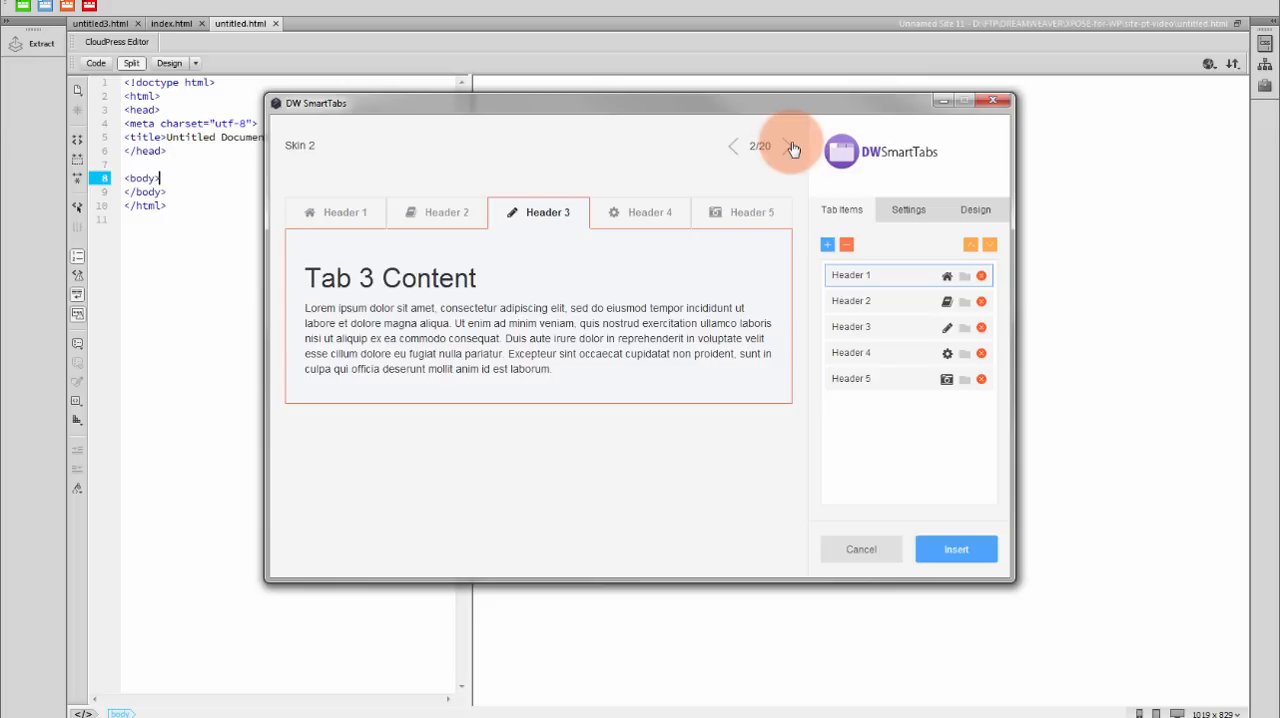
Advance the component to Skin 3 with rounded green tabs.
click(792, 146)
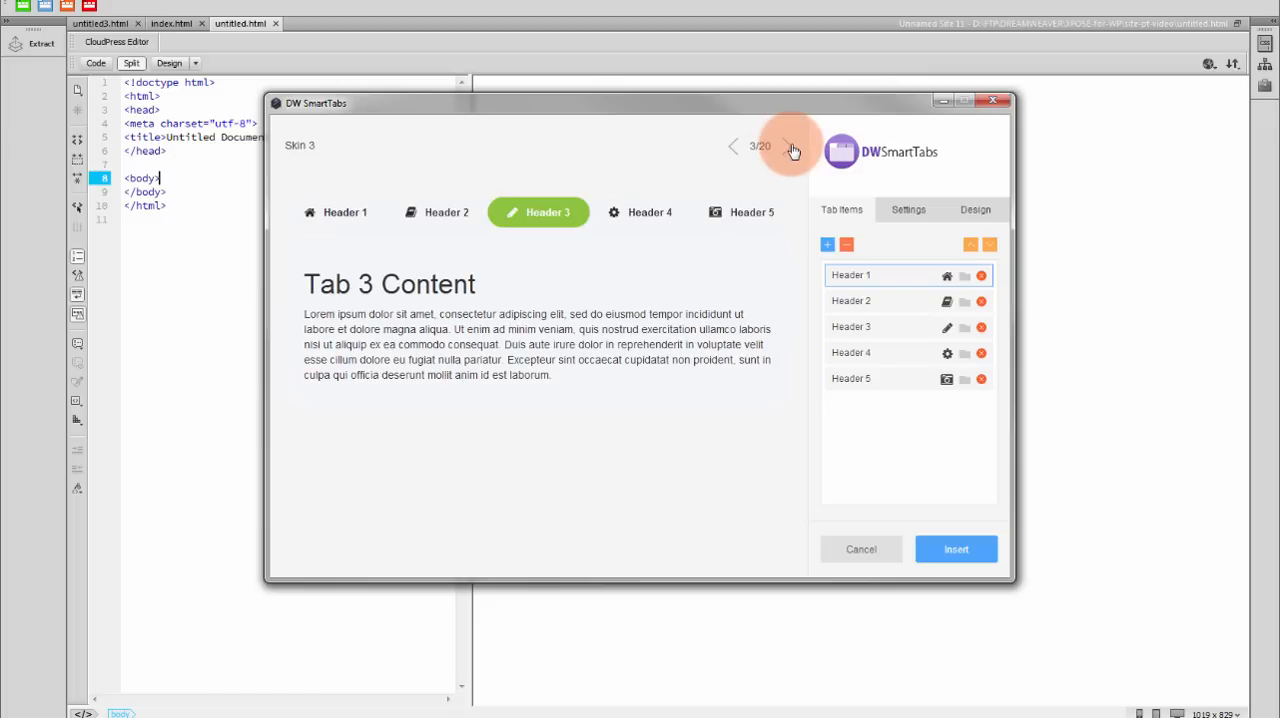
click(792, 146)
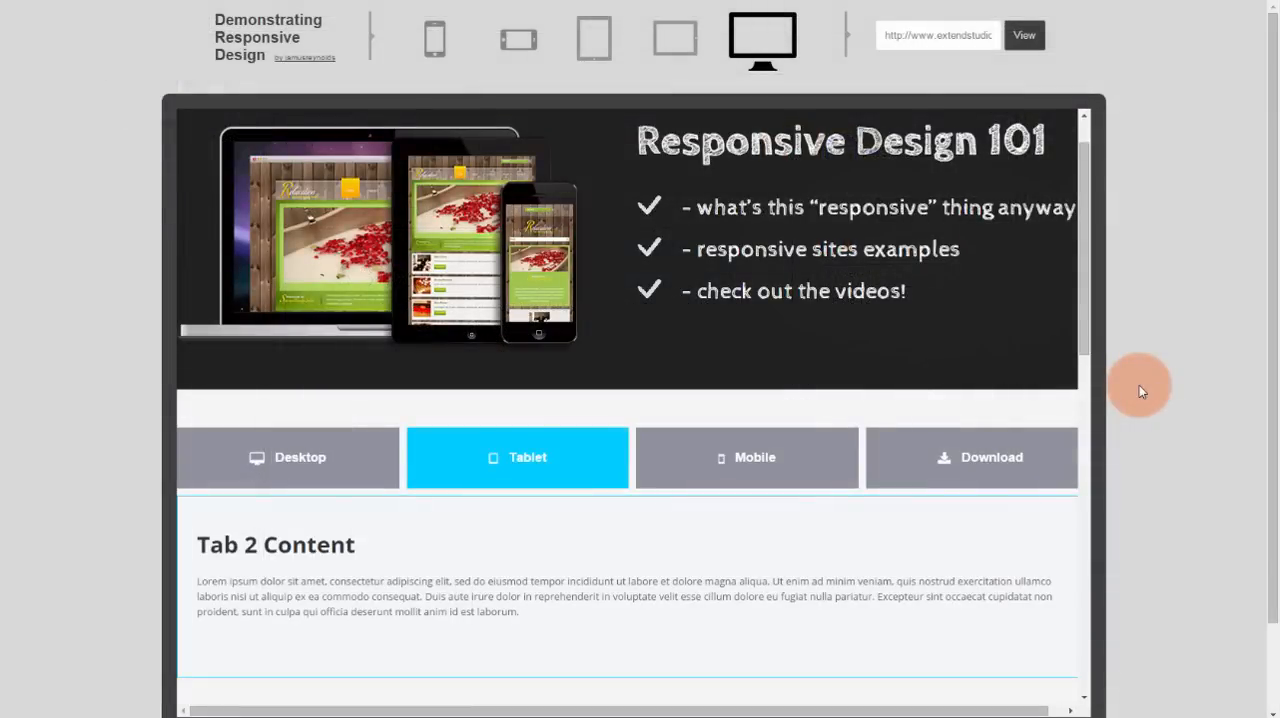
View the page in the responsive device preview showing the Tablet tab's content.
click(434, 38)
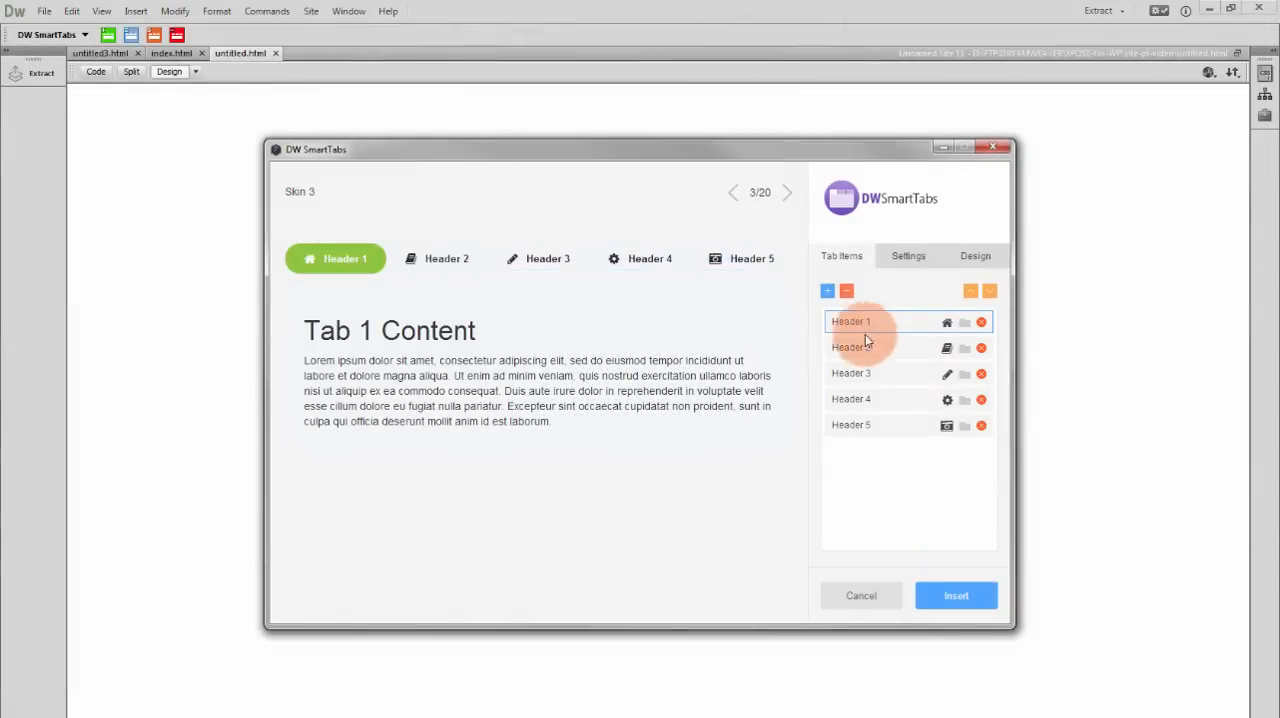
Add a sixth tab item and name it Download.
click(828, 292)
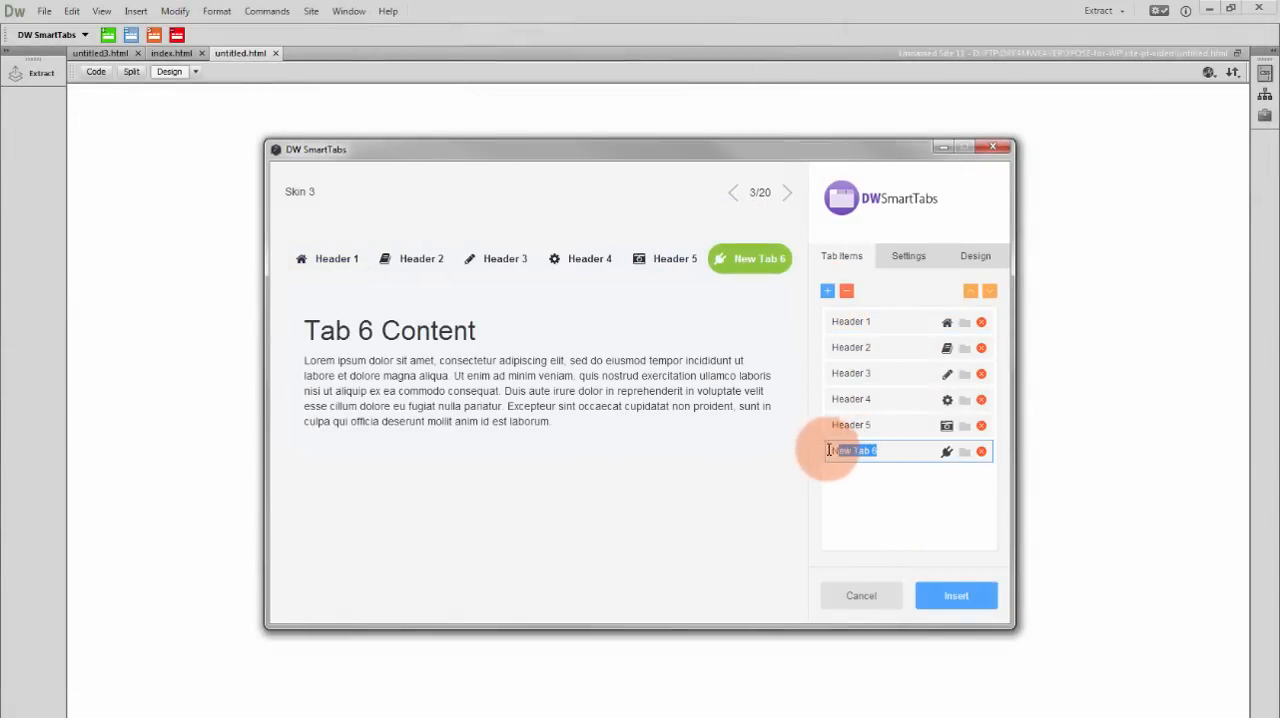
text(Down)
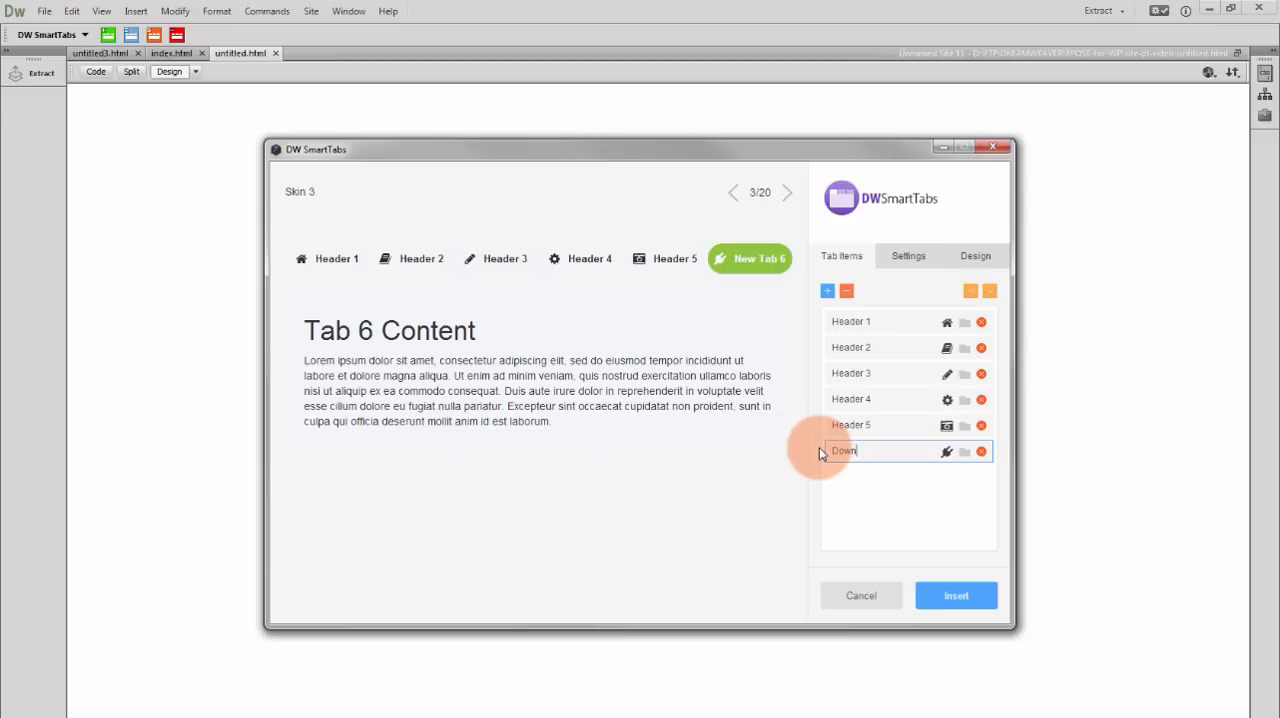
text(load)
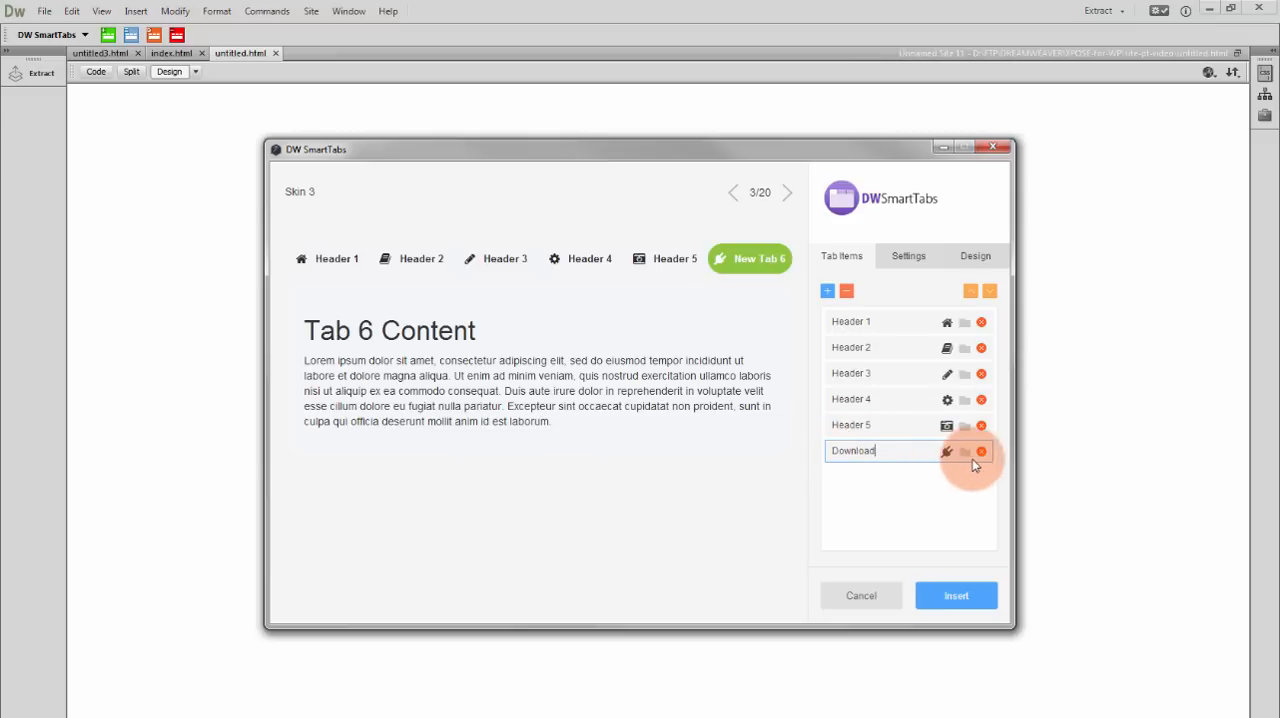
Give the Download tab a Font Awesome icon from the icon library.
click(948, 450)
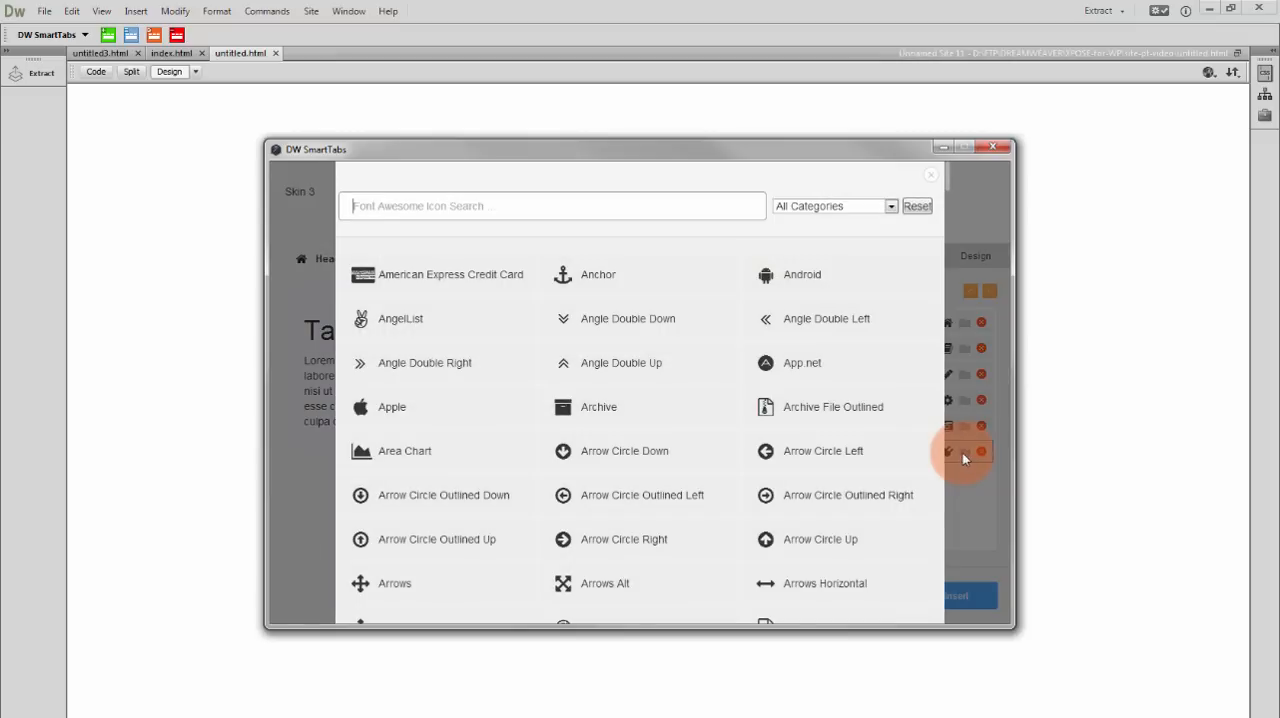
click(930, 174)
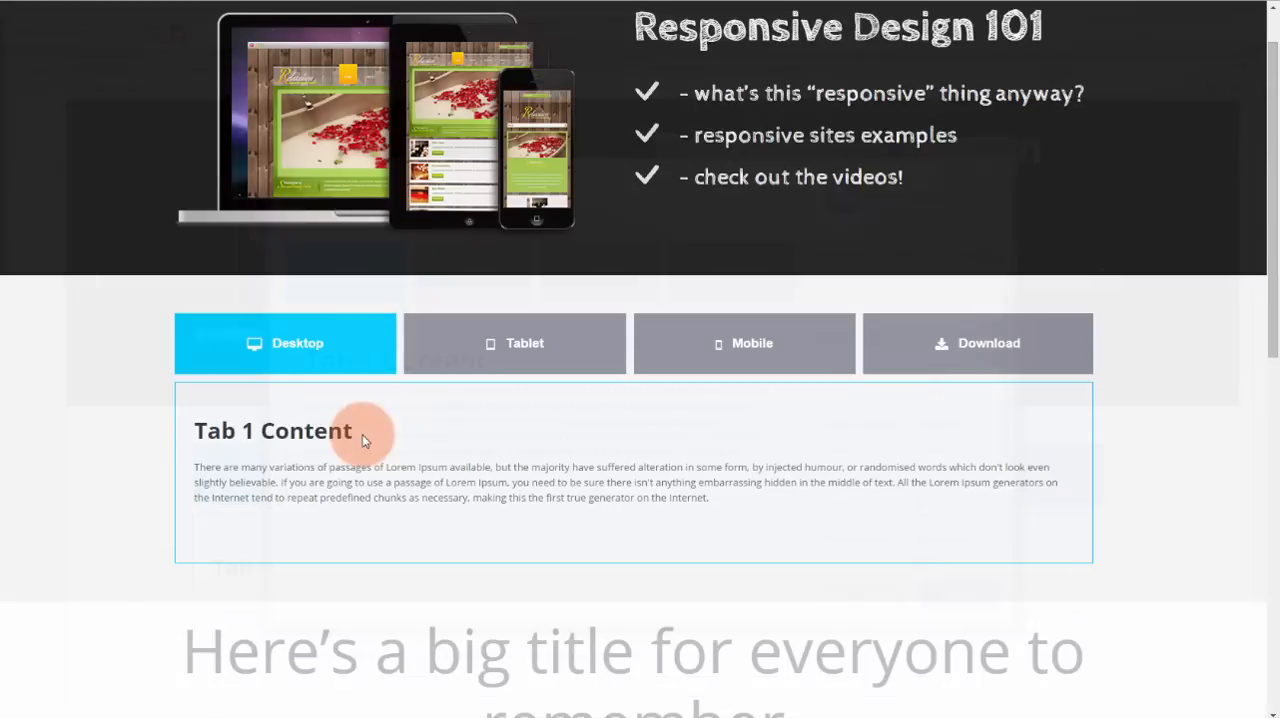
click(744, 344)
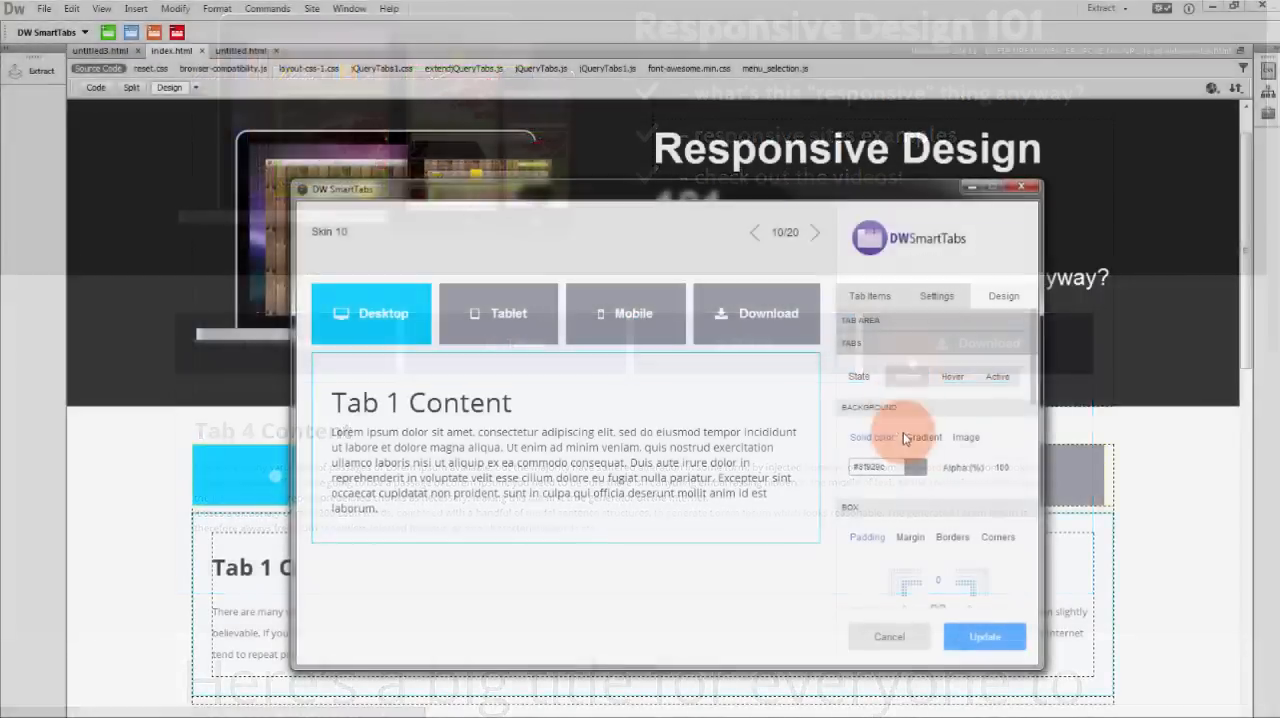
Set the tabs' background to a darker solid colour.
click(912, 466)
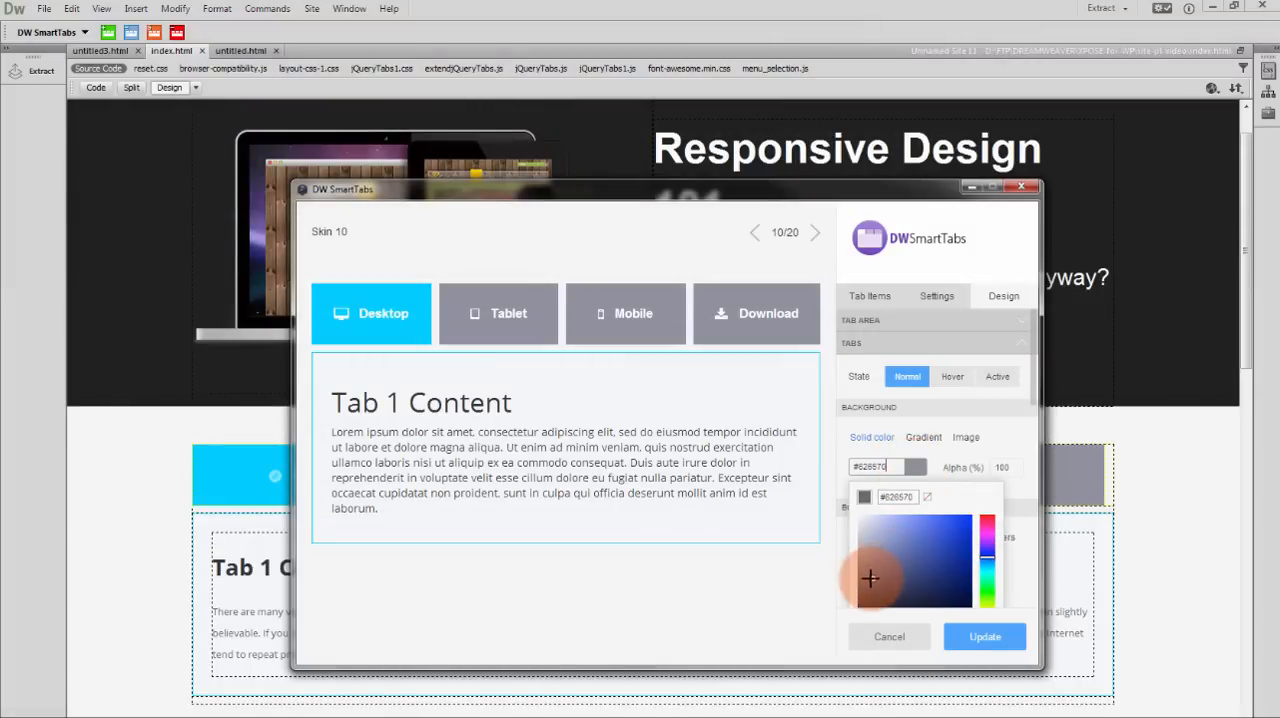
drag(868, 578, 856, 600)
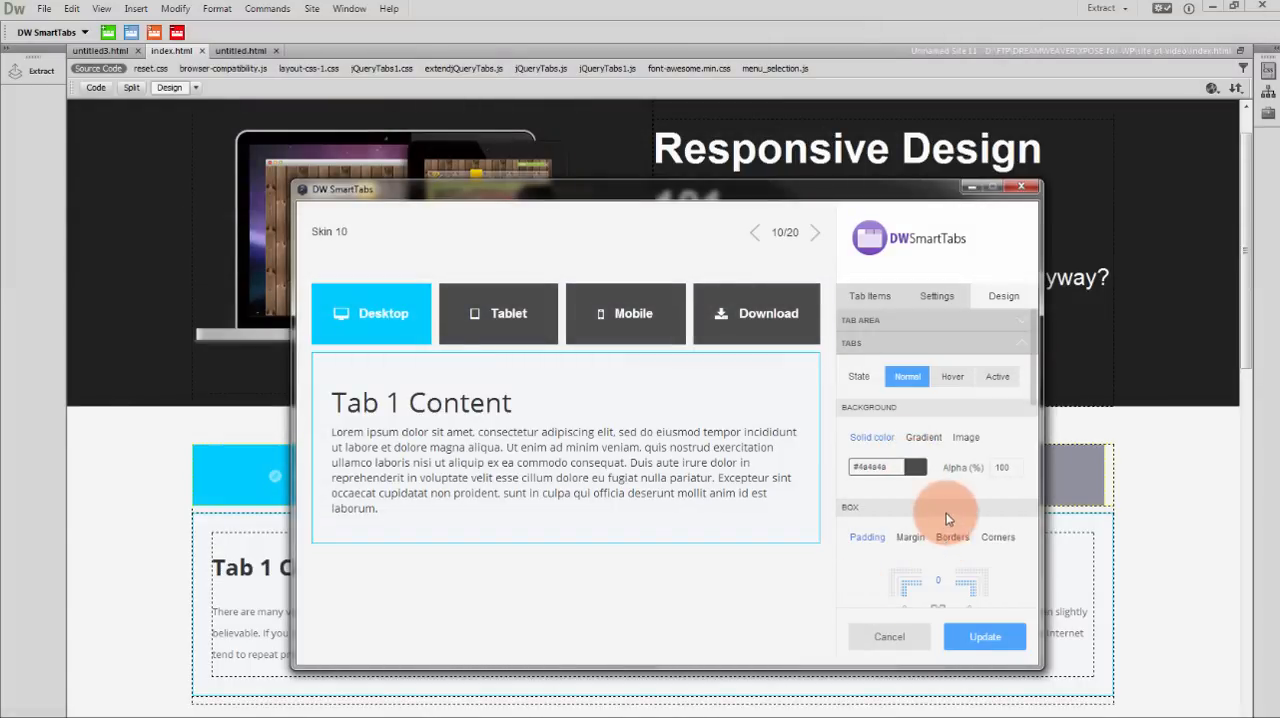
scroll(down, 3)
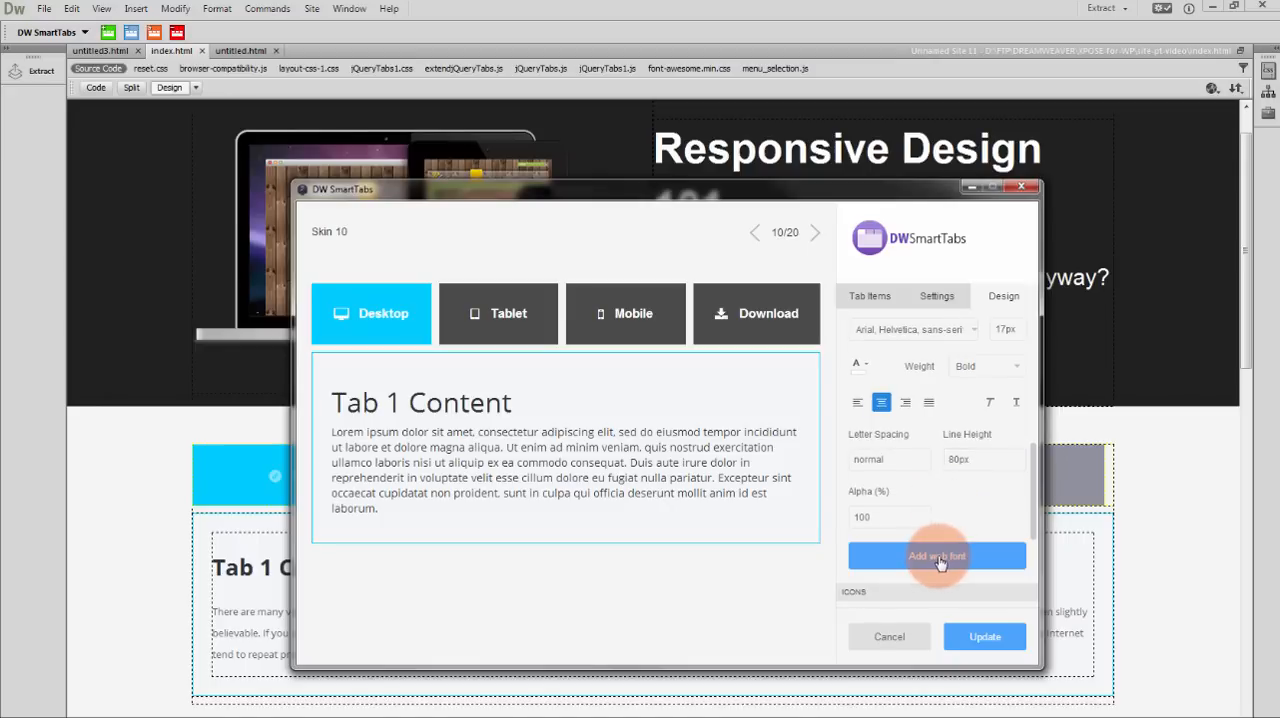
Add the Roboto web font family for the tab text.
click(936, 556)
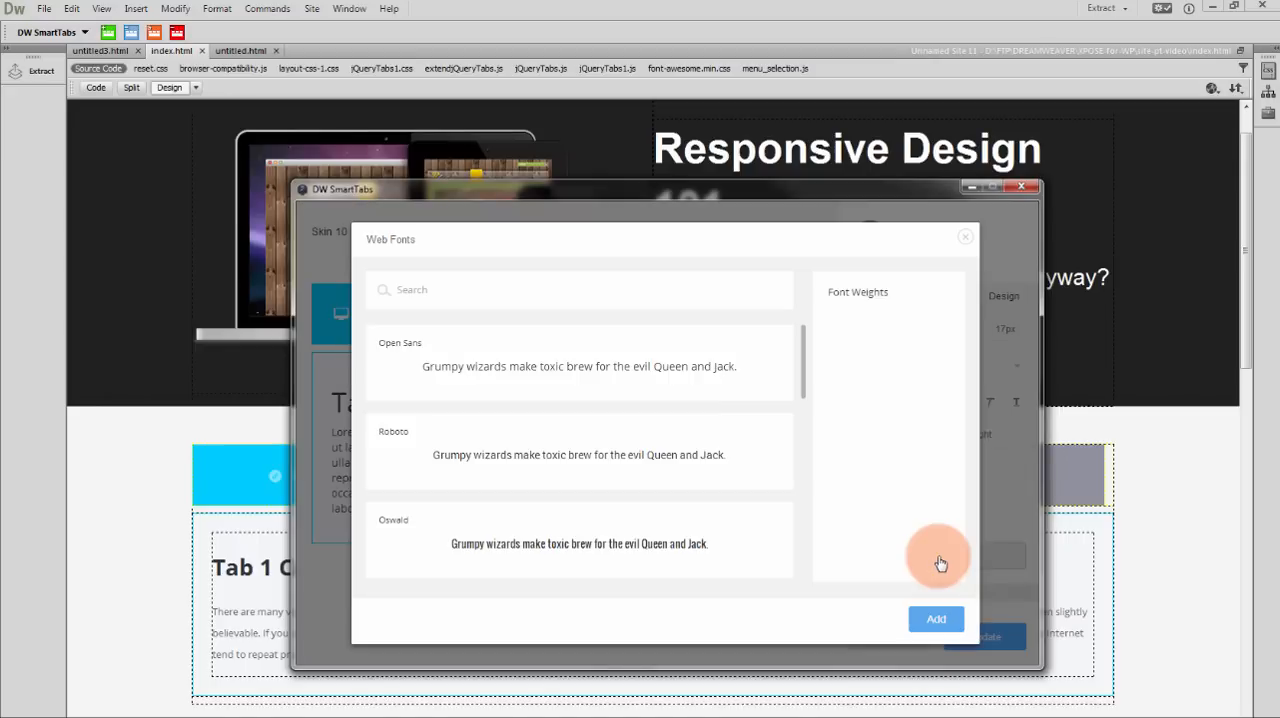
click(578, 454)
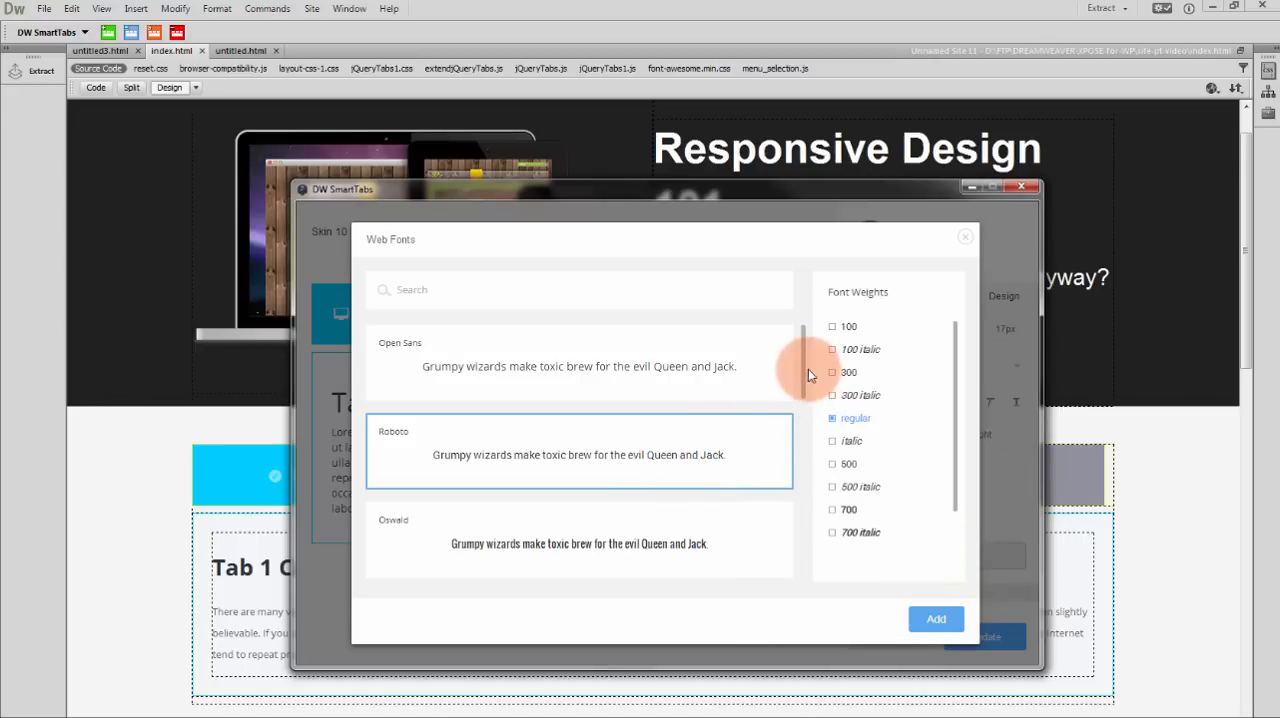